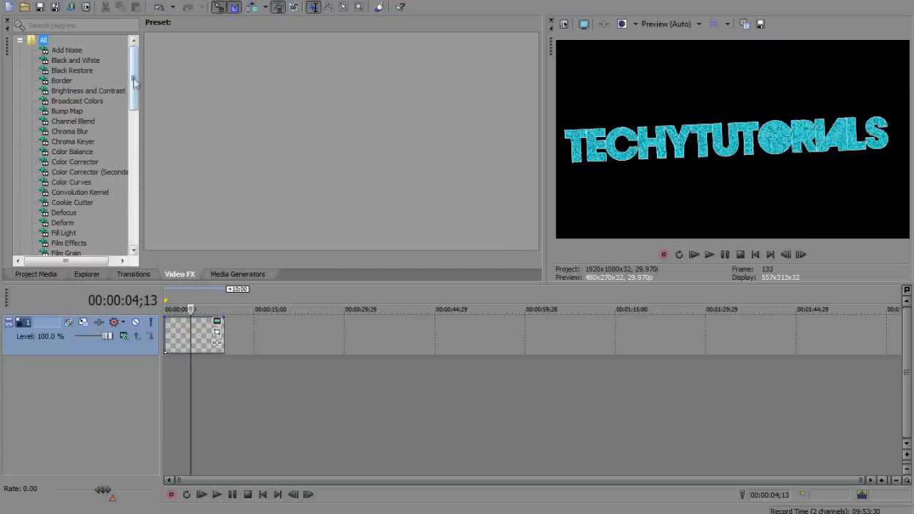
- Preview the presets for Radial Pixelate, Pinch/Punch and Min and Max in the Video FX list
scroll("down", 3)
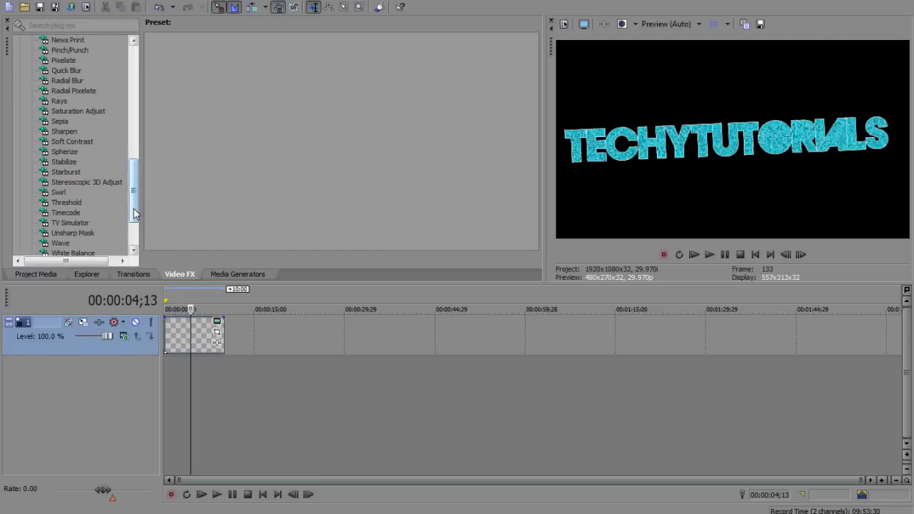
left_click(74, 120)
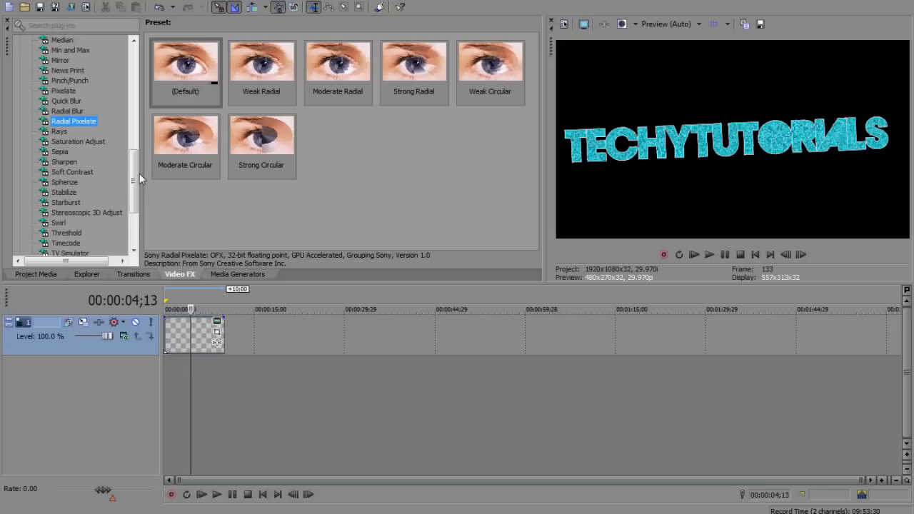
left_click(68, 120)
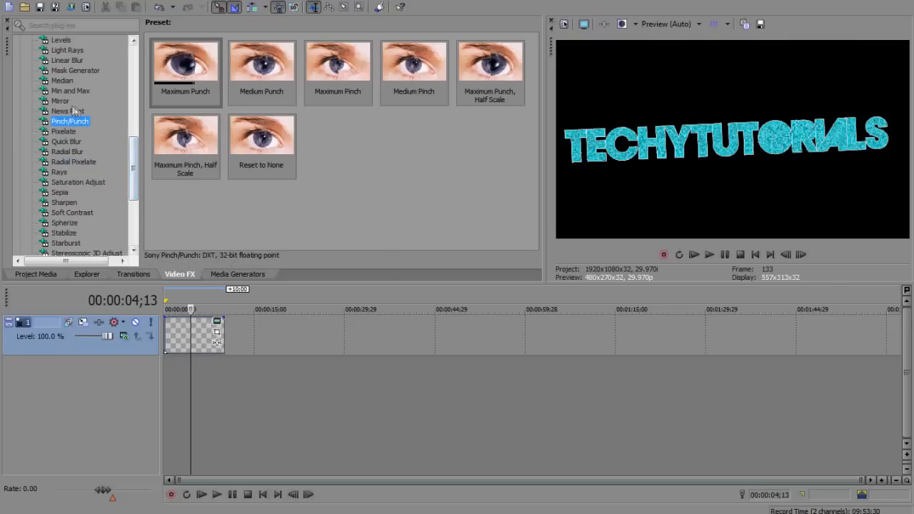
left_click(70, 92)
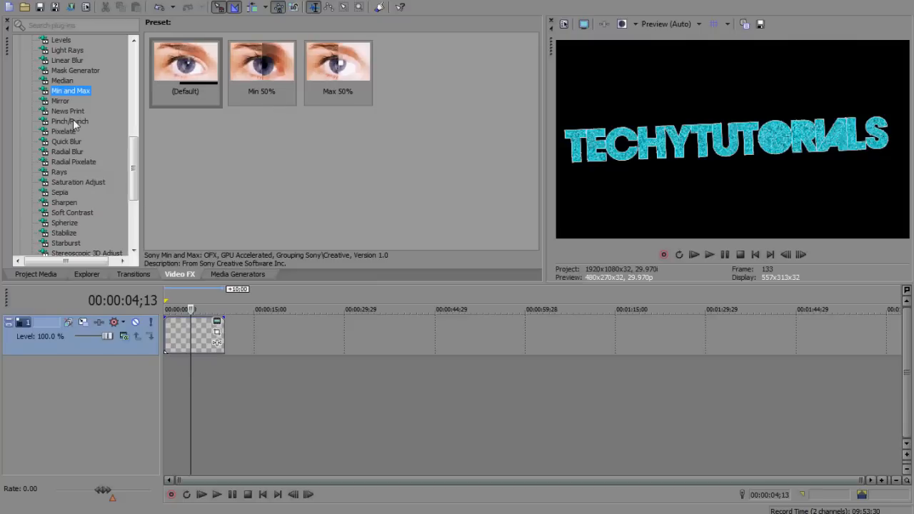
- Preview the Pixelate and Radial Pixelate presets, then move to the Transitions list
left_click(63, 132)
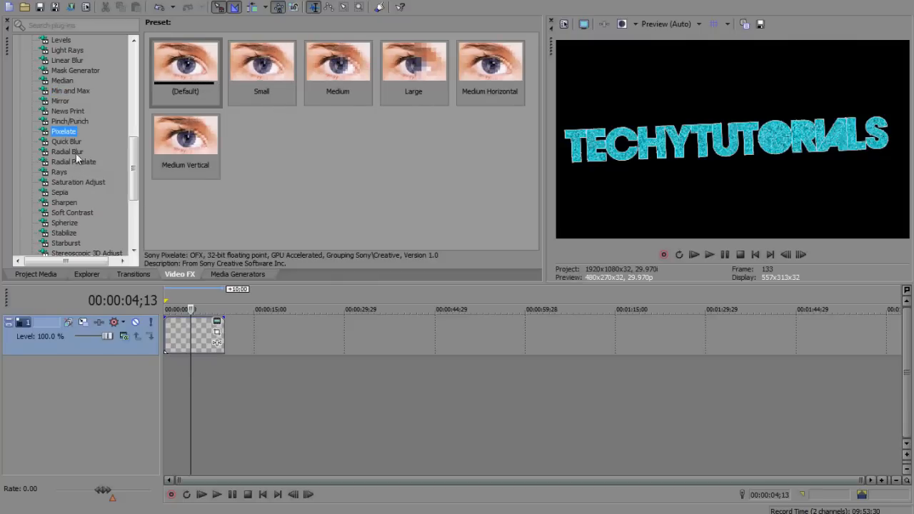
left_click(73, 162)
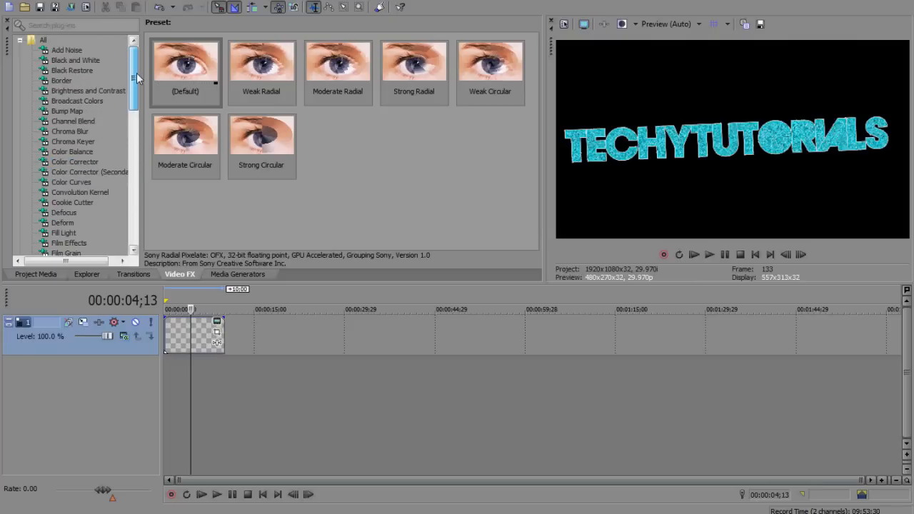
left_click(133, 274)
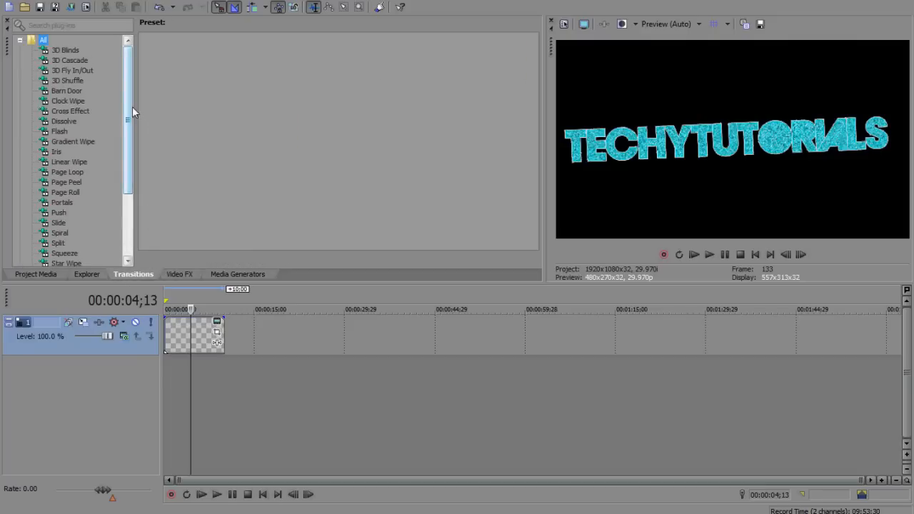
- Preview the presets for 3D Cascade, 3D Fly In/Out, Cross Effect and Gradient Wipe transitions
left_click(68, 60)
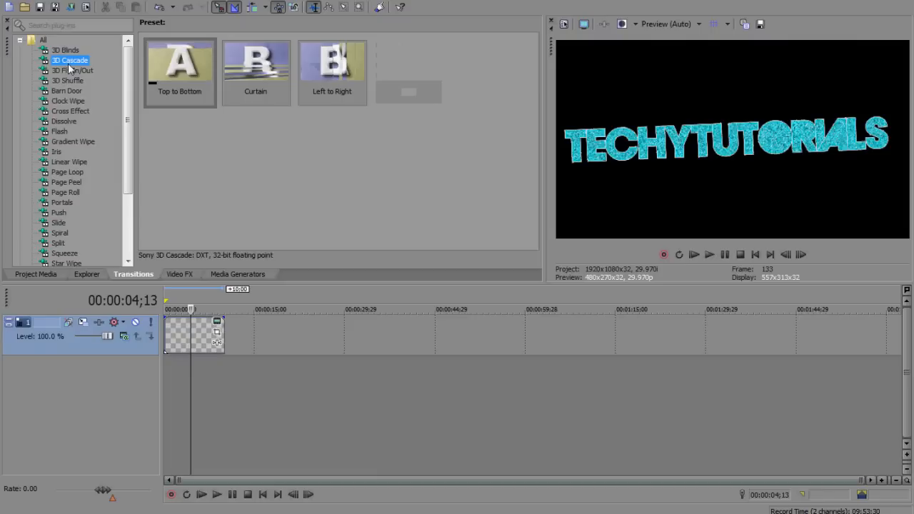
left_click(71, 70)
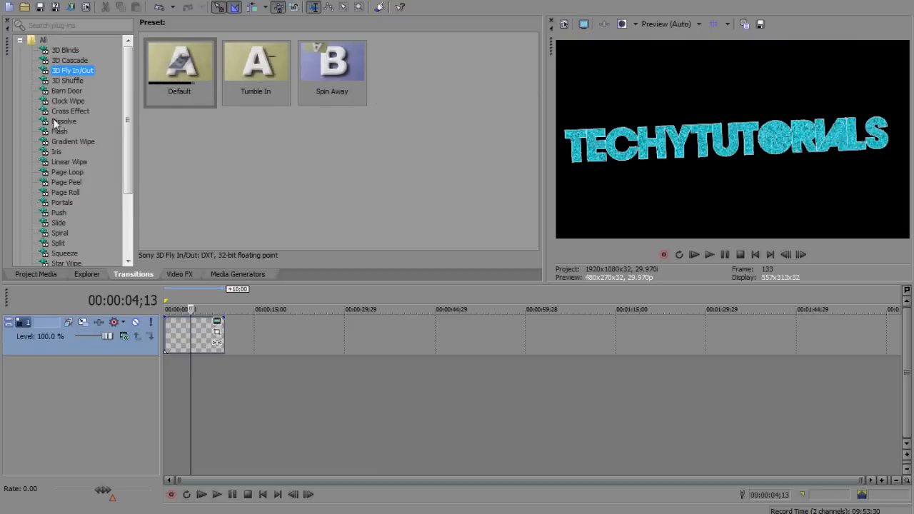
left_click(70, 111)
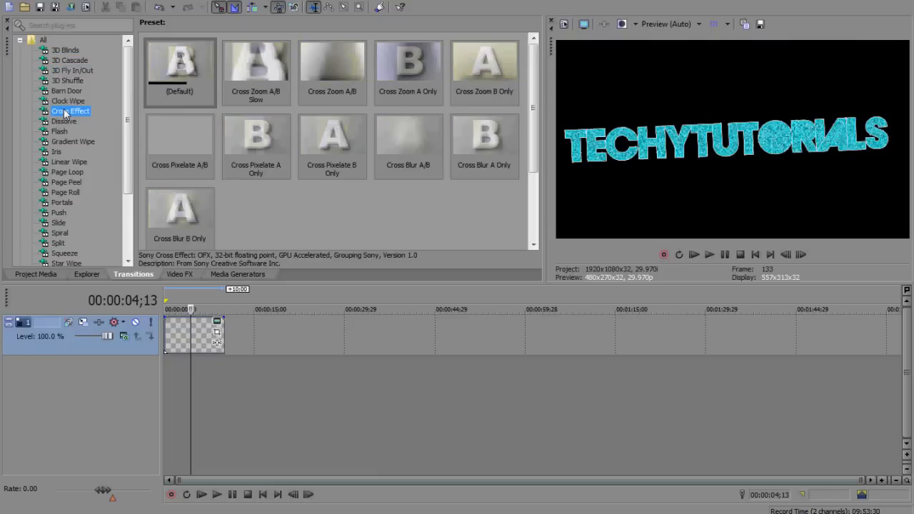
left_click(73, 142)
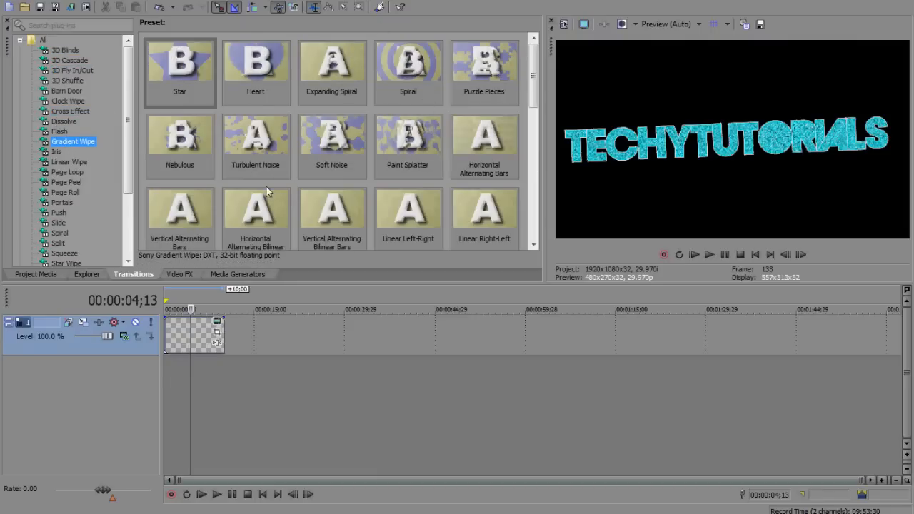
- Preview the Push, Spiral and Star Wipe transition presets, browsing Star Wipe's list
scroll("down", 3)
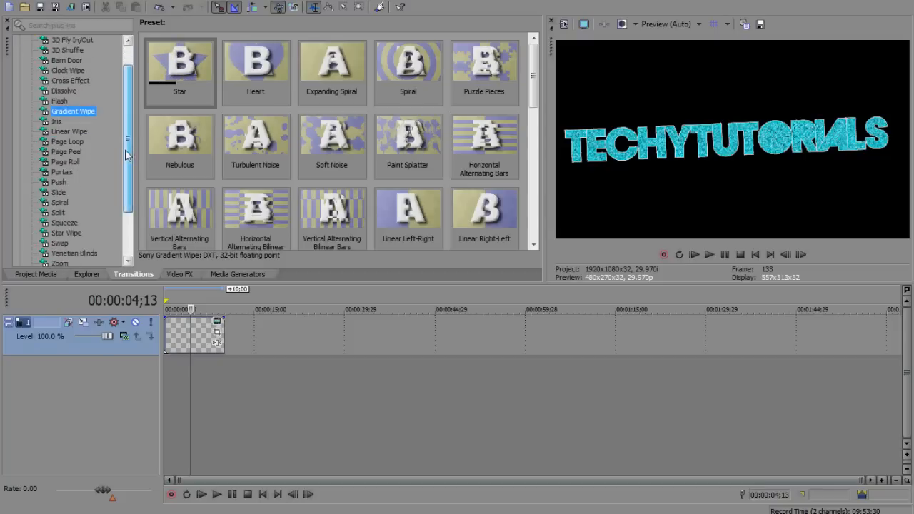
left_click(57, 131)
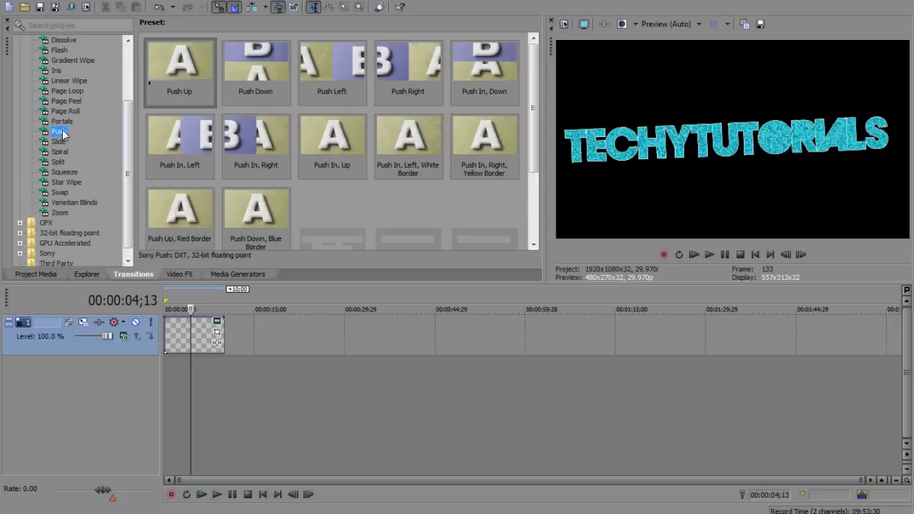
left_click(60, 151)
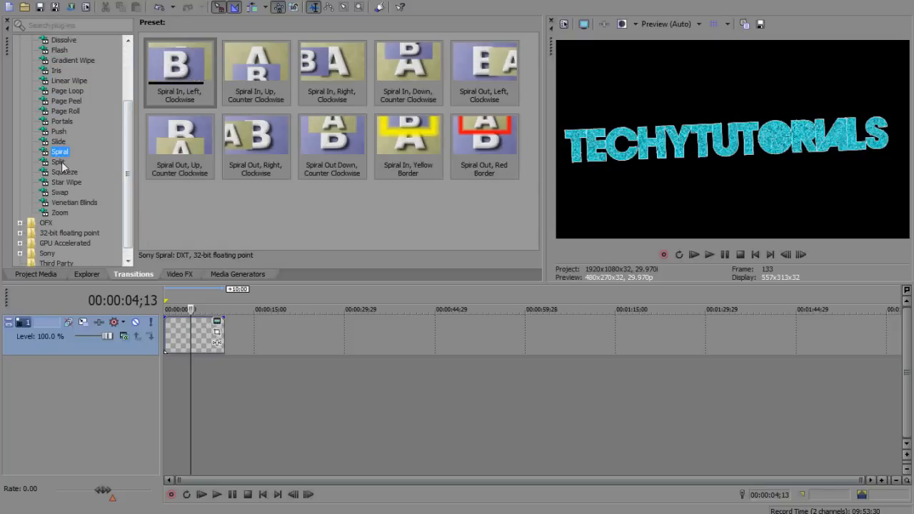
left_click(66, 183)
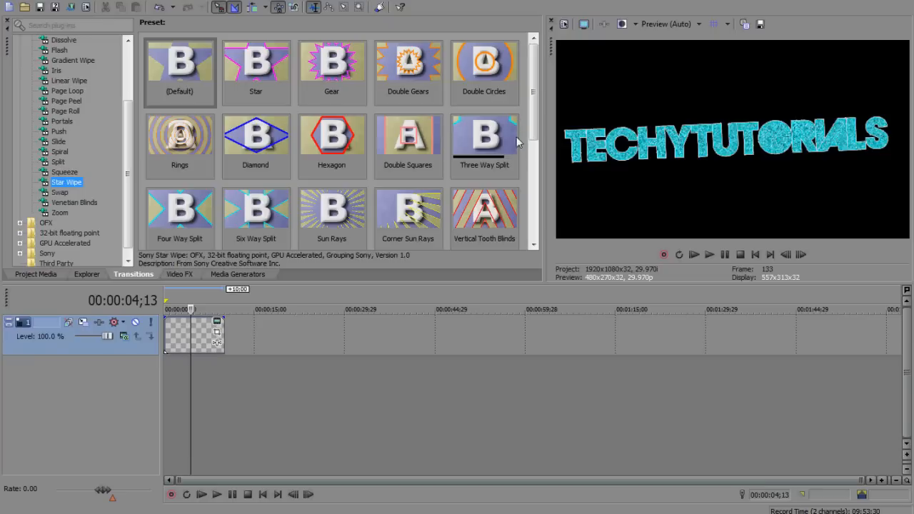
scroll("down", 3)
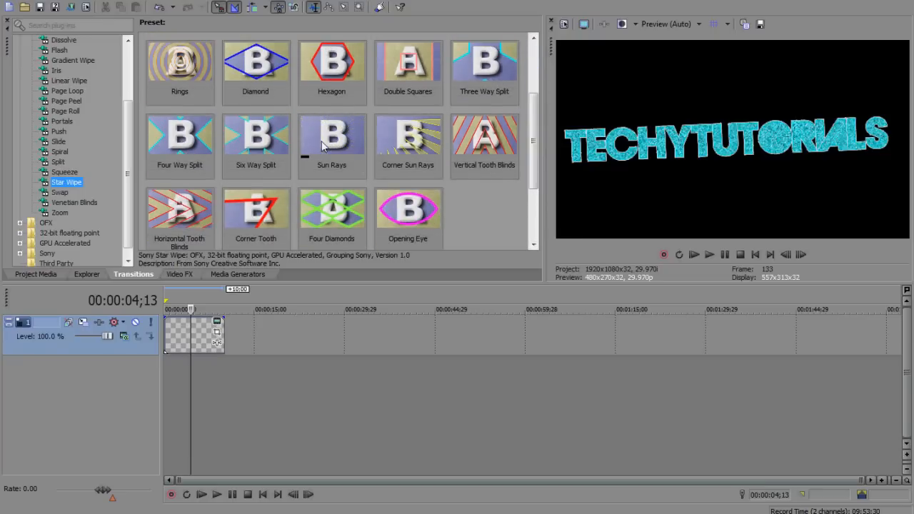
mouse_move(254, 146)
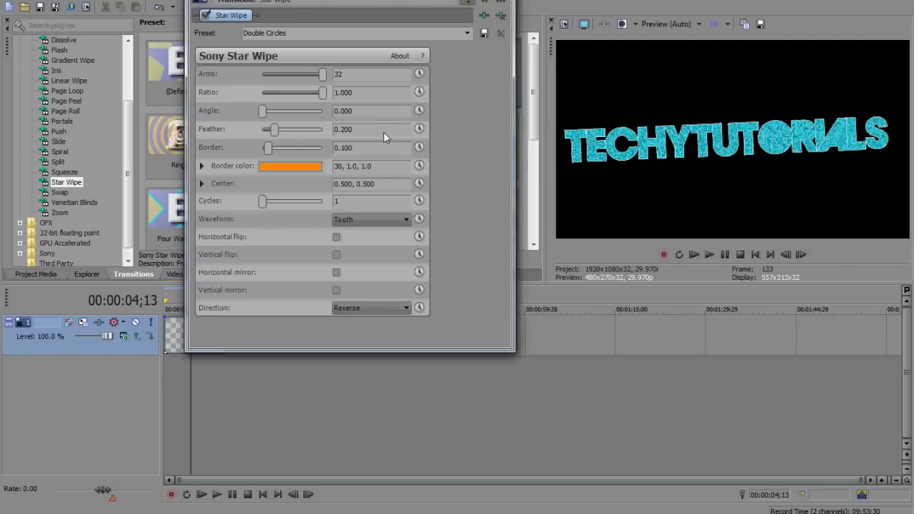
mouse_move(384, 139)
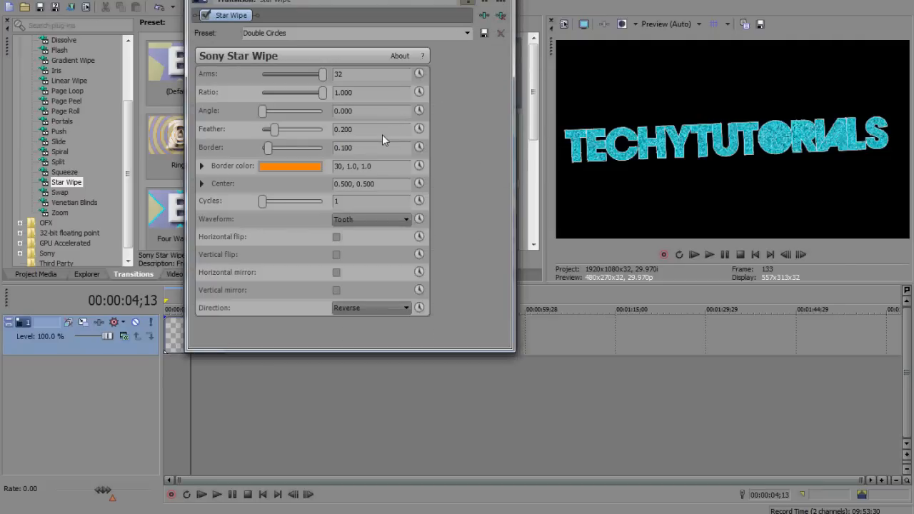
mouse_move(421, 134)
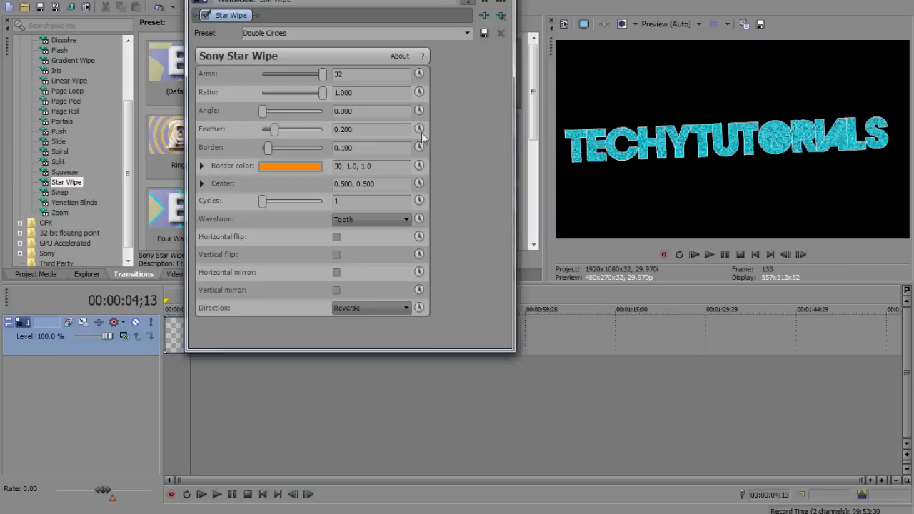
- Show and hide the Arms keyframe animation lane in the Star Wipe Double Circles settings
left_click(420, 74)
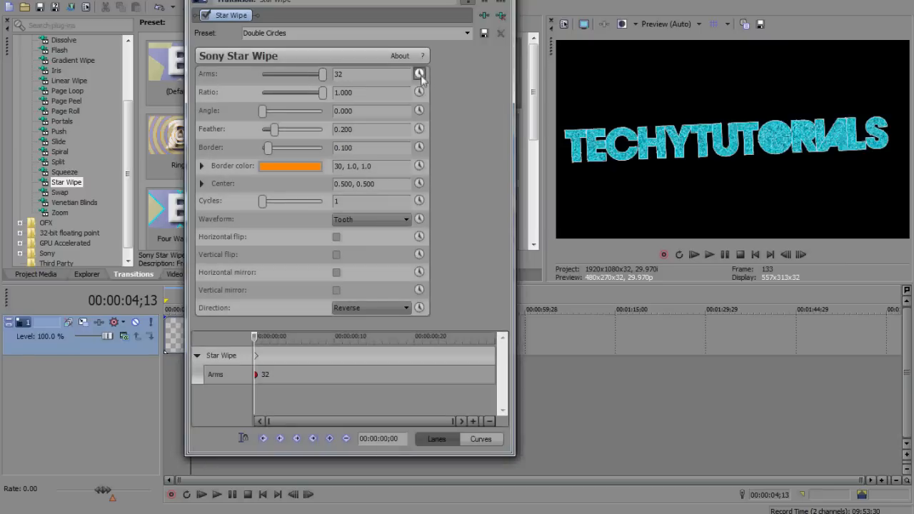
left_click(419, 74)
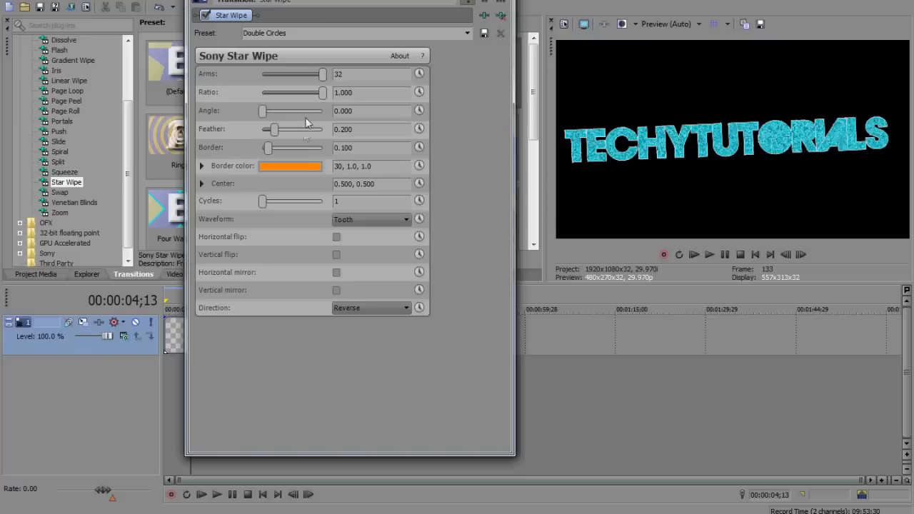
mouse_move(269, 148)
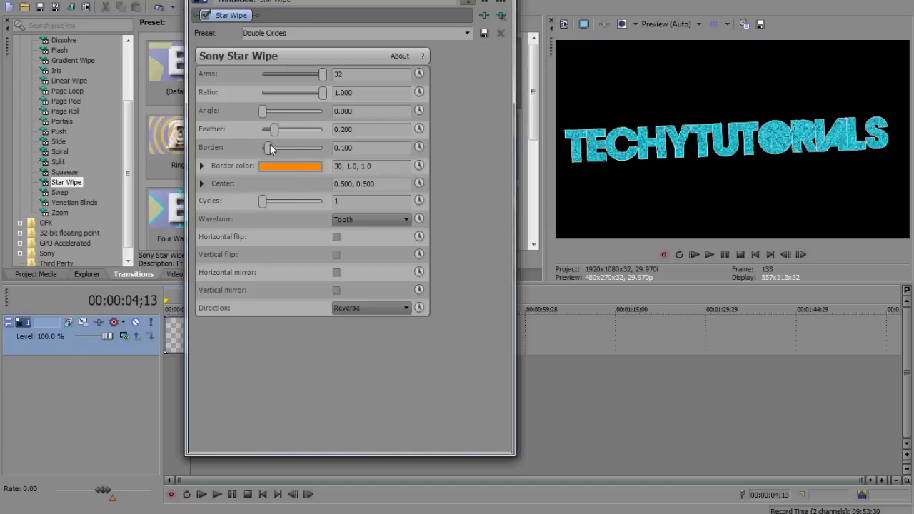
left_click(337, 237)
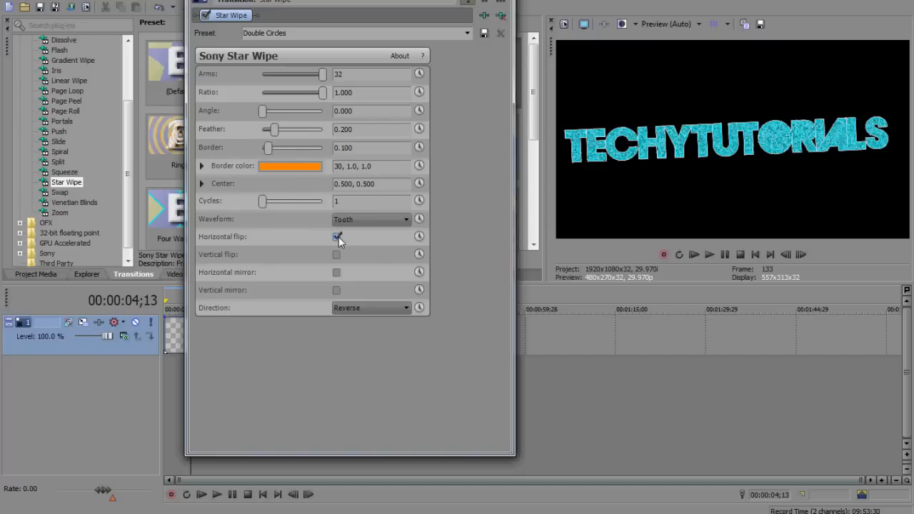
- Toggle the wipe's Horizontal flip, Horizontal mirror and Vertical mirror options
left_click(337, 255)
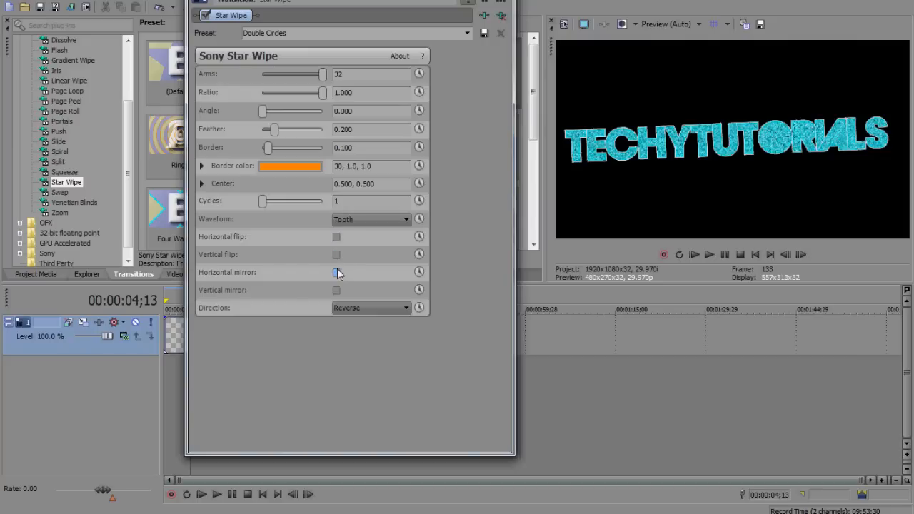
left_click(337, 290)
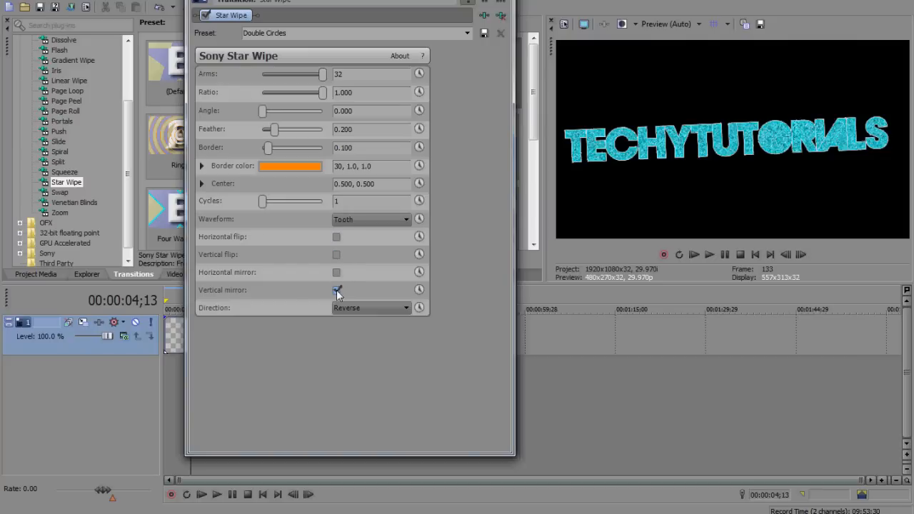
left_click(337, 290)
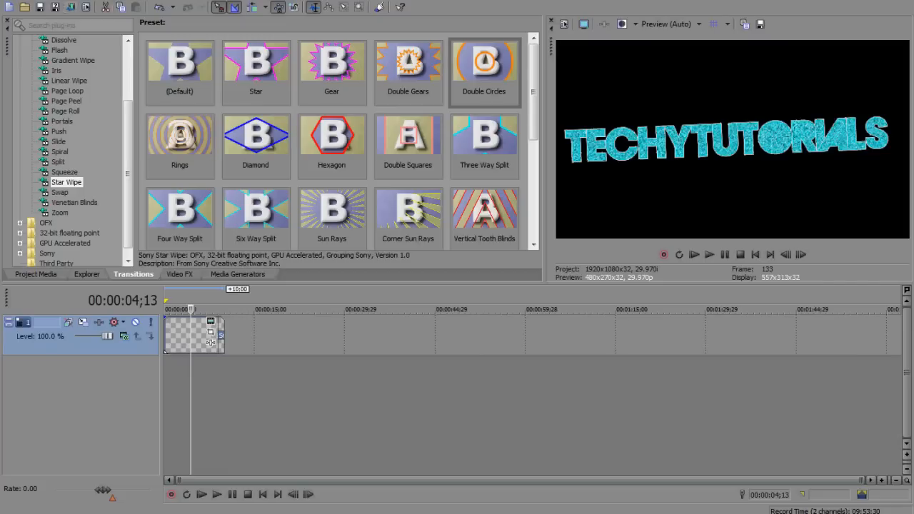
- In Render As, keep the default save location and name the output file Project
left_click(10, 5)
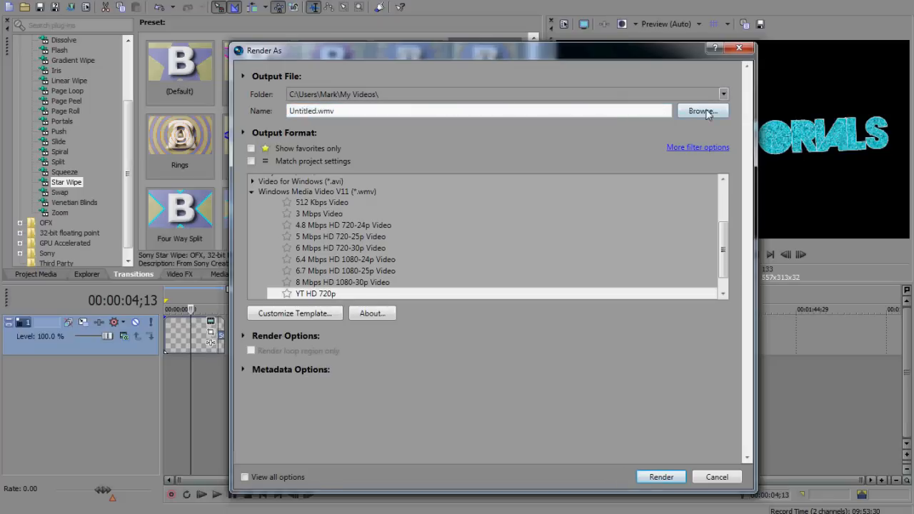
left_click(701, 111)
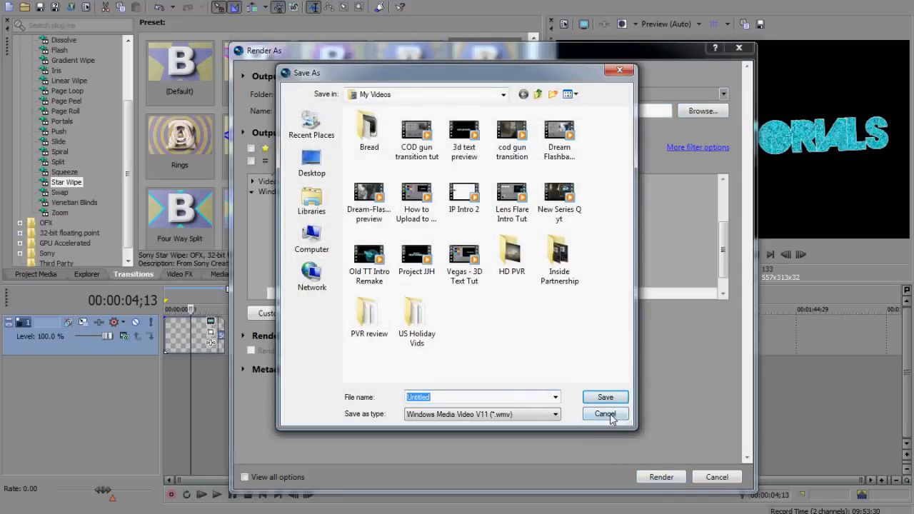
left_click(605, 414)
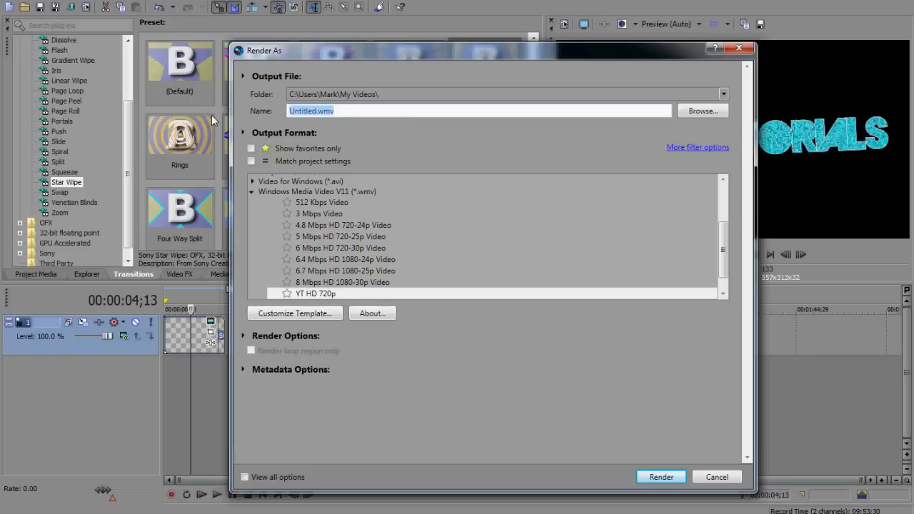
type("Project")
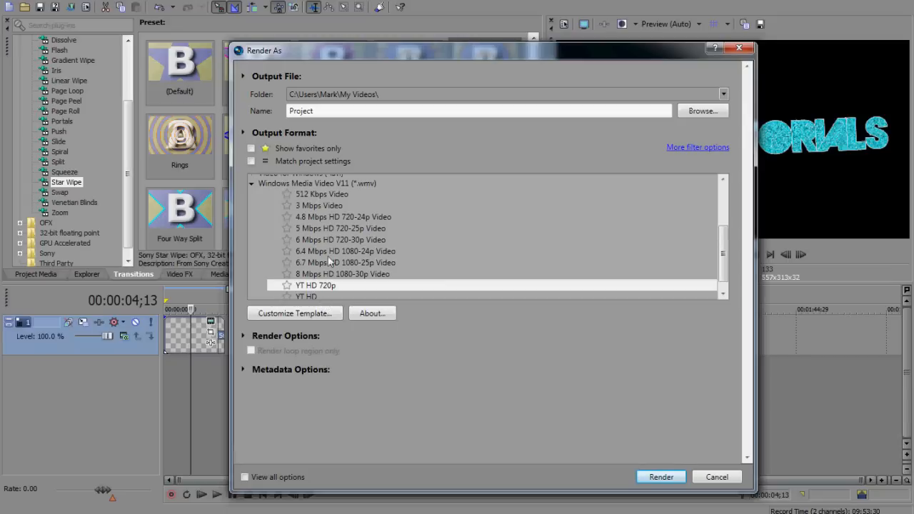
- Choose the Windows Media Video YT HD 720p template and bring up its custom settings
left_click(317, 183)
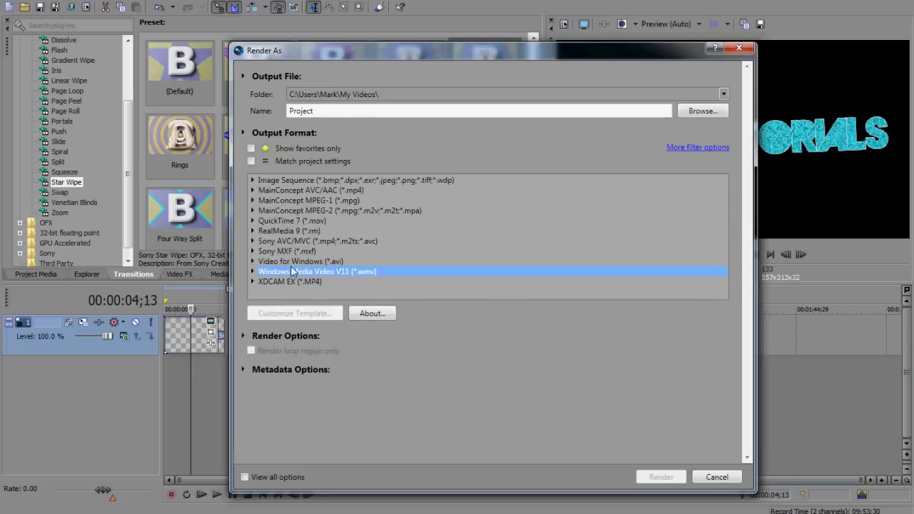
left_click(252, 272)
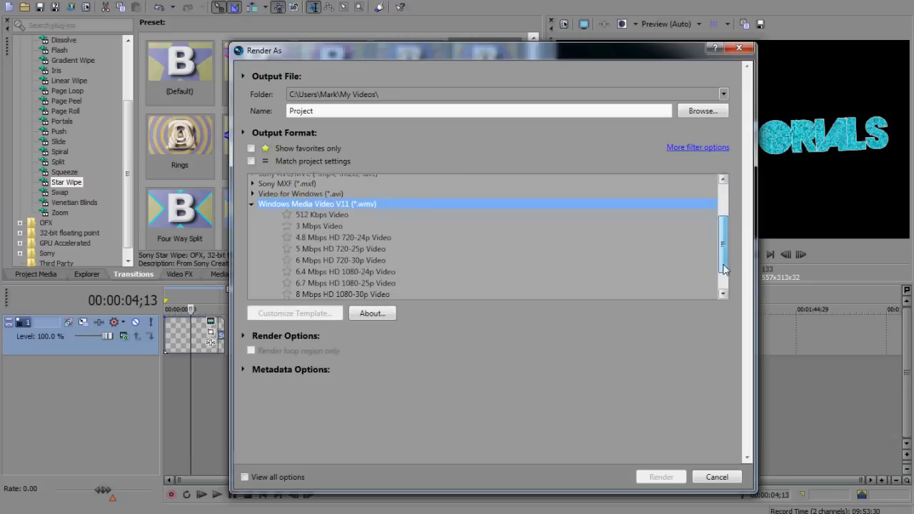
scroll("down", 3)
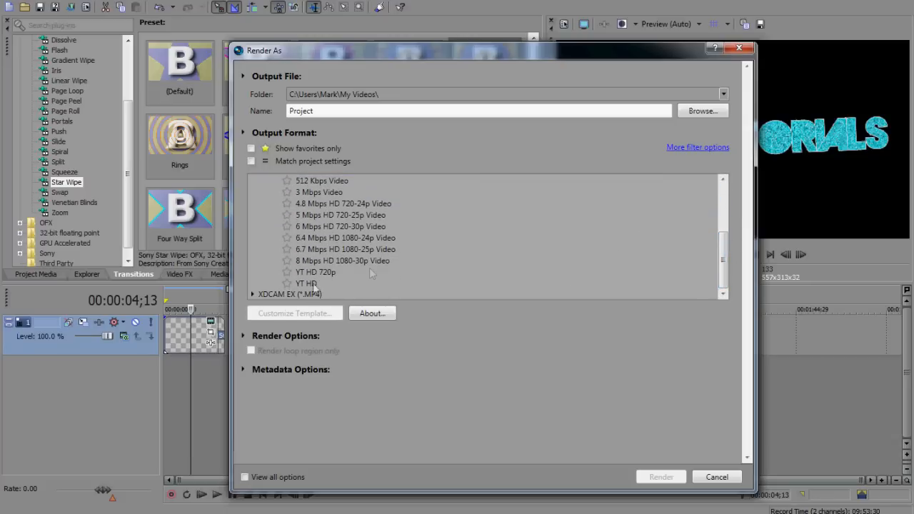
left_click(315, 271)
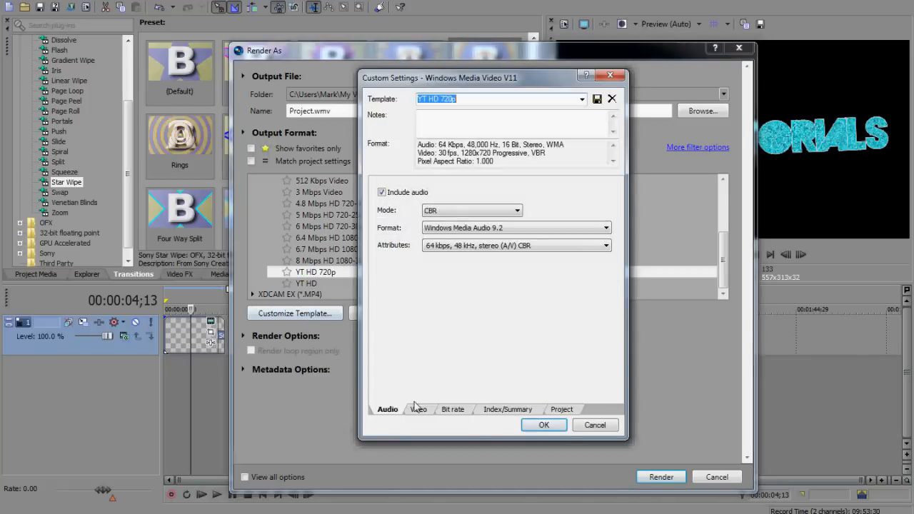
- View the template's Bit rate settings, cancel them unchanged, and expand Render Options
left_click(453, 408)
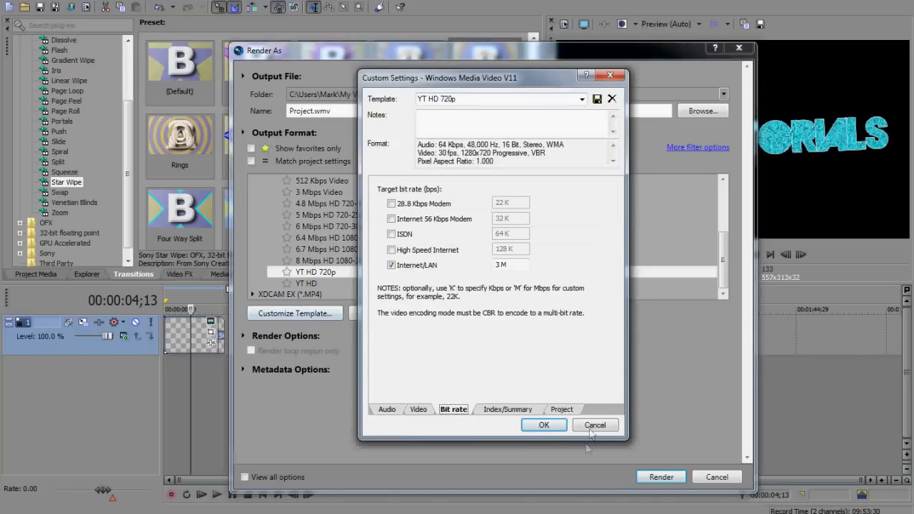
left_click(594, 425)
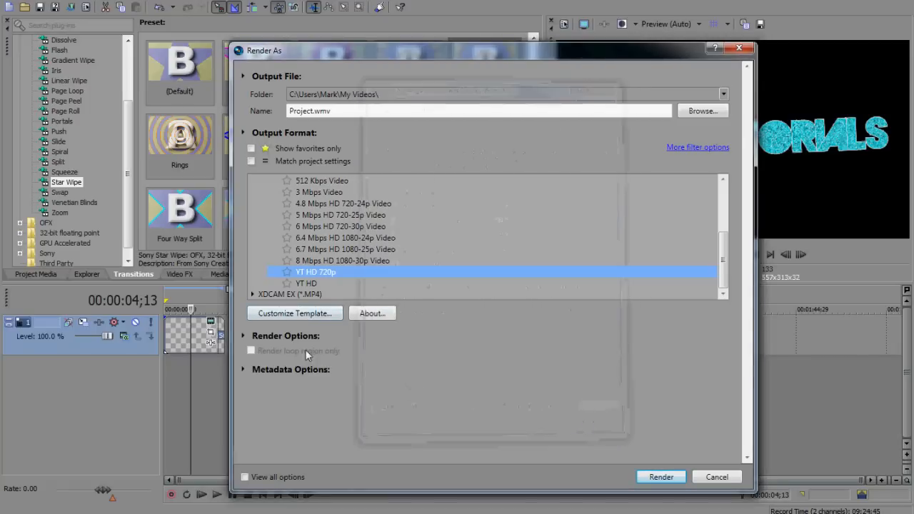
mouse_move(320, 458)
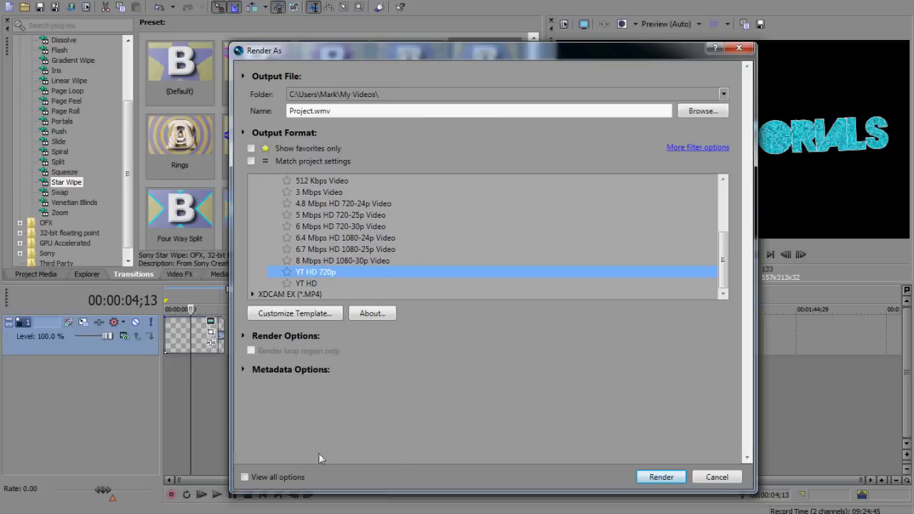
left_click(243, 335)
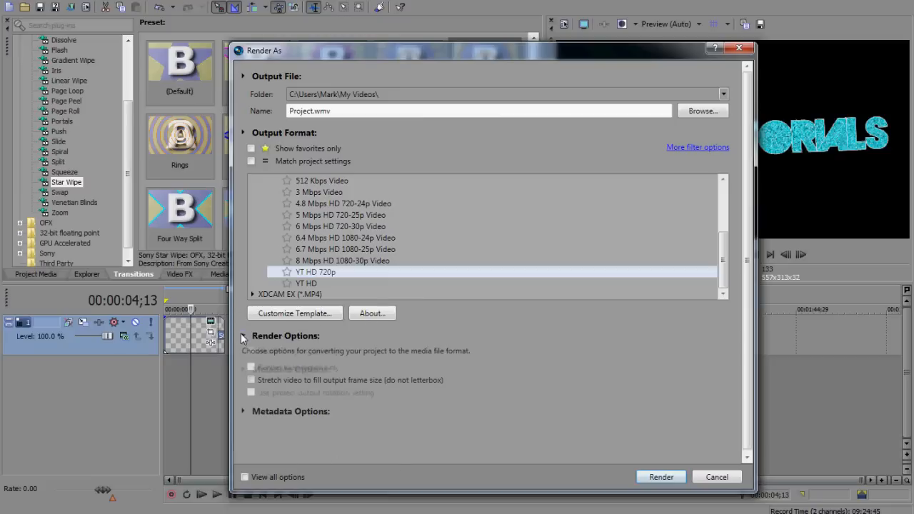
- Collapse the Render Options section, leaving YT HD 720p as the chosen template
left_click(243, 336)
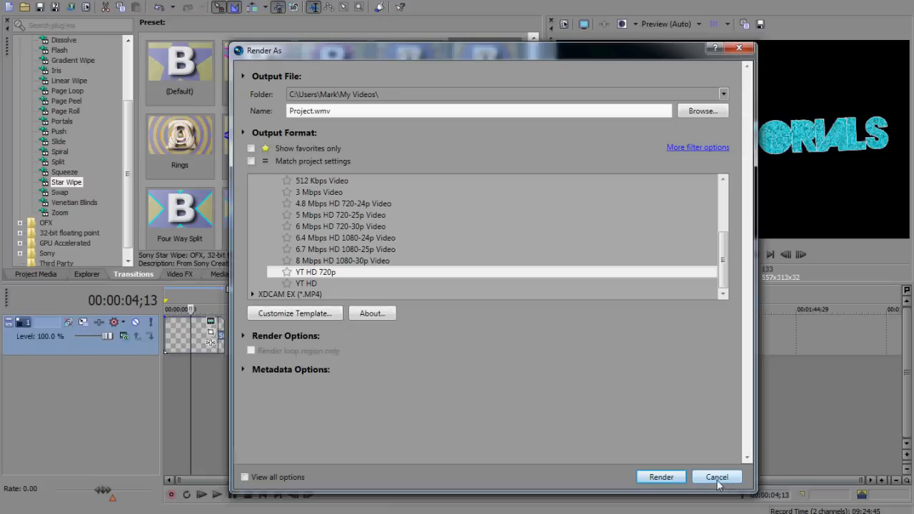
mouse_move(660, 477)
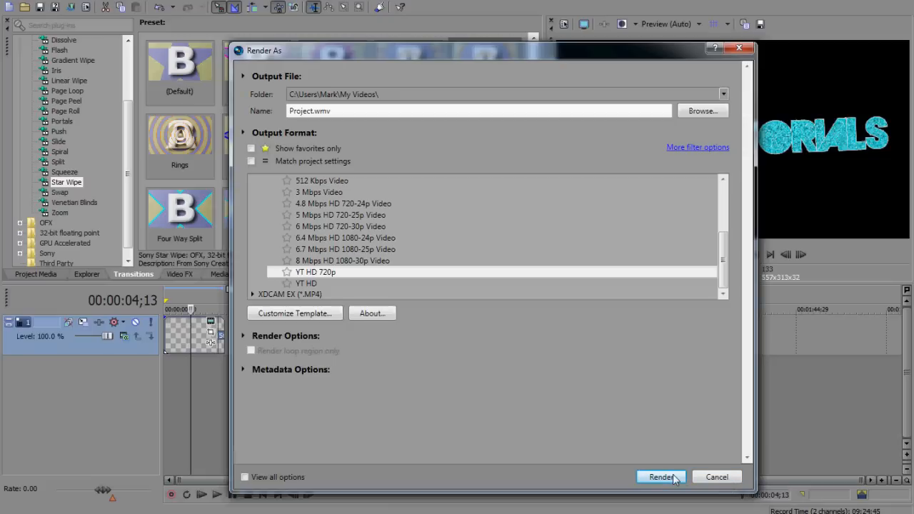
- Render Project.wmv, cancel it at about 35 percent, and dismiss the progress window
left_click(659, 477)
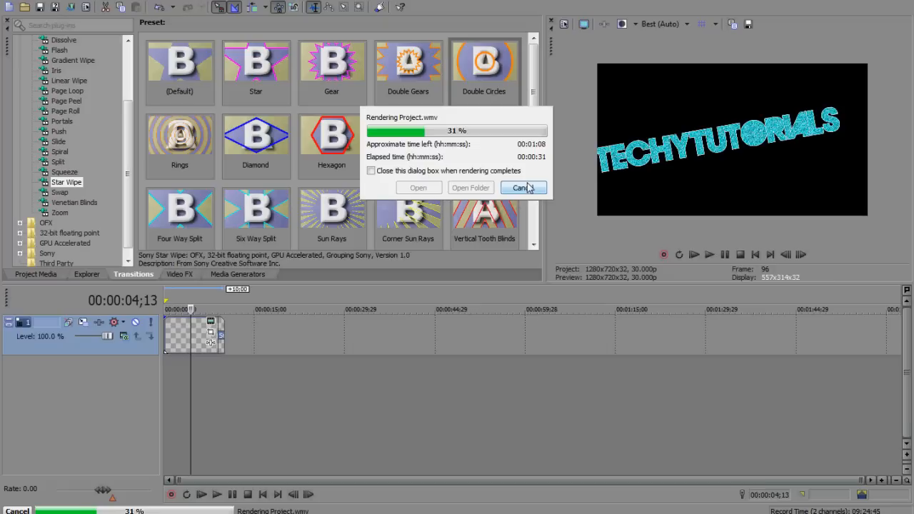
left_click(522, 187)
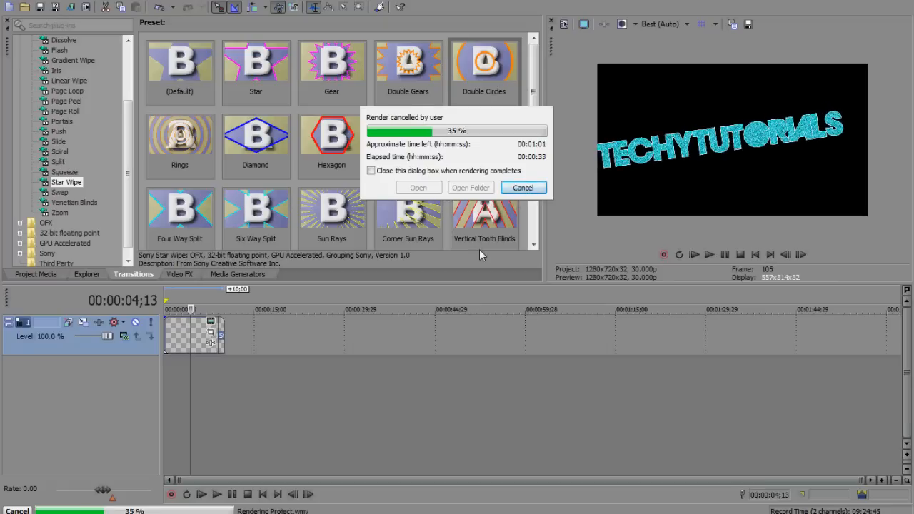
left_click(523, 187)
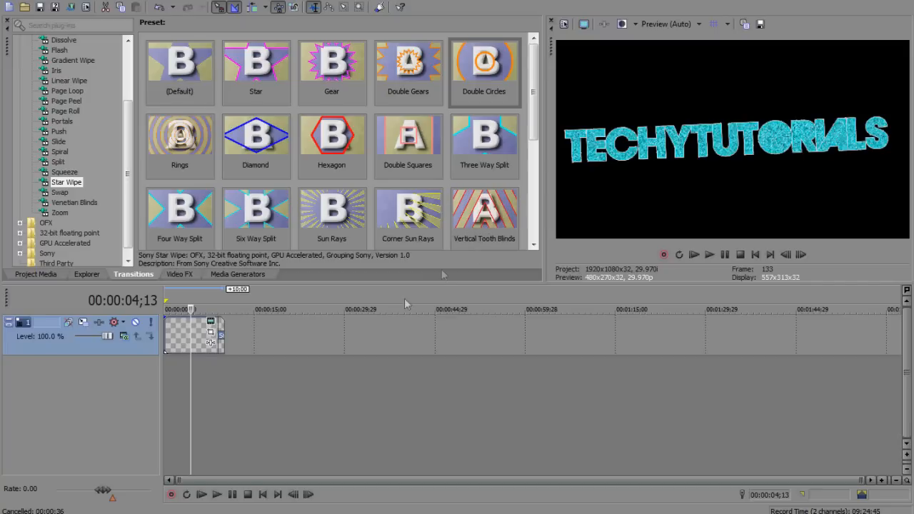
mouse_move(284, 309)
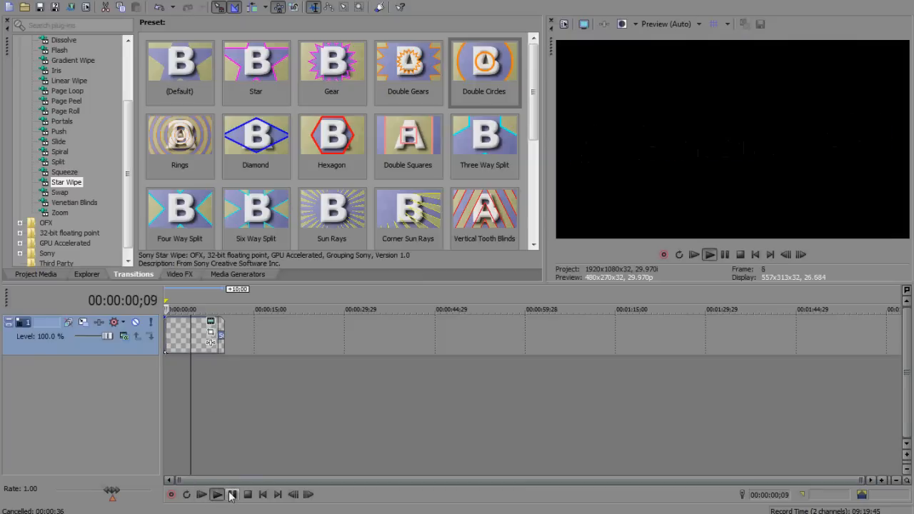
- Play the title animation in the preview and pause it again
left_click(231, 494)
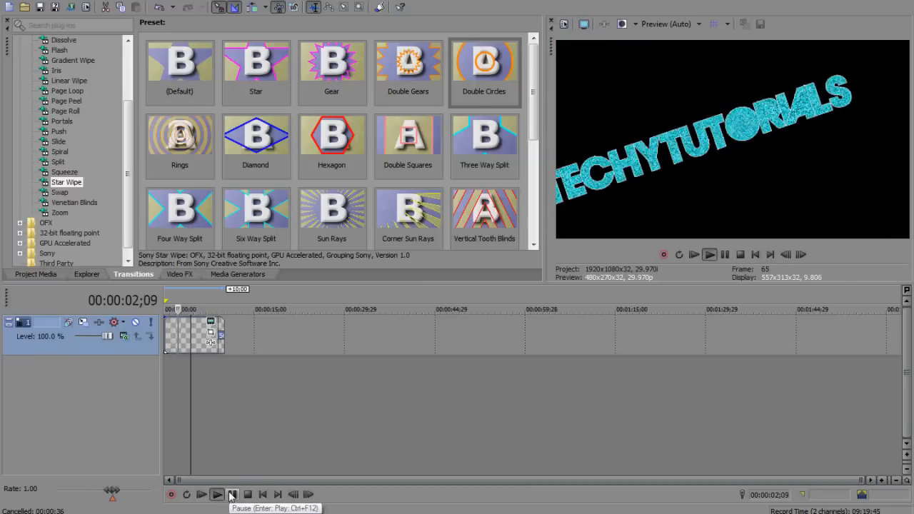
left_click(231, 494)
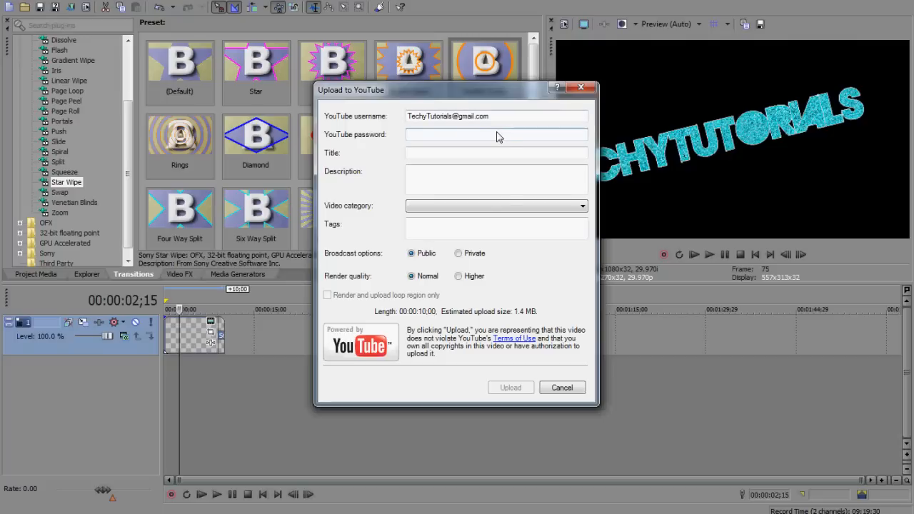
- Enter the YouTube password, title Sony Vegas Tutorial, 'Description here' and tags
type("•")
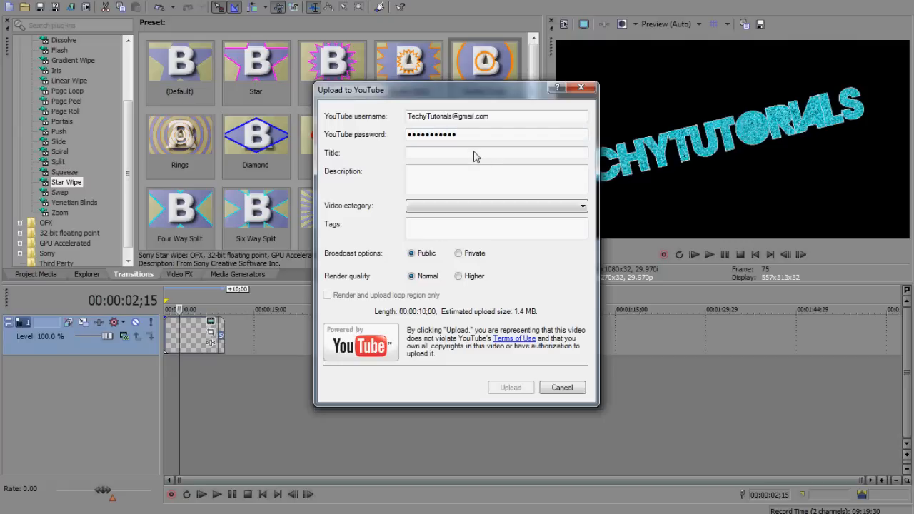
type("Sony Vegas Tutorial")
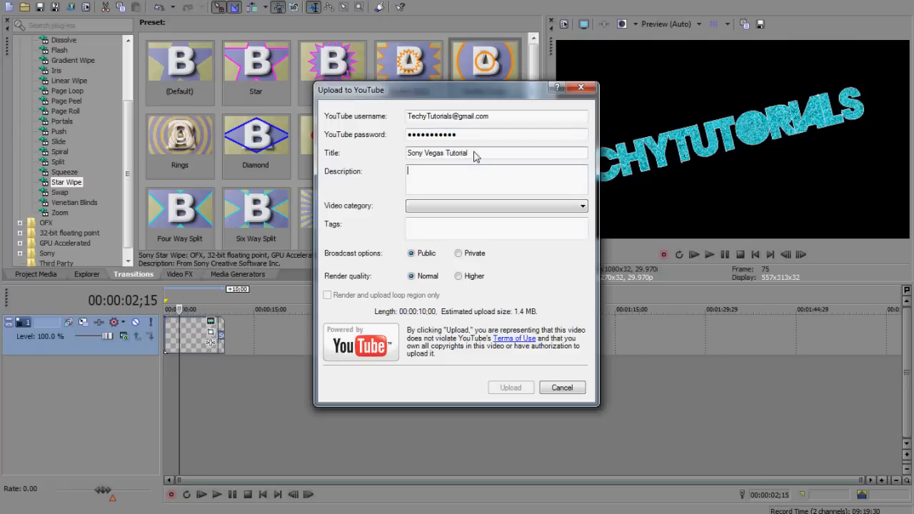
type("Description here")
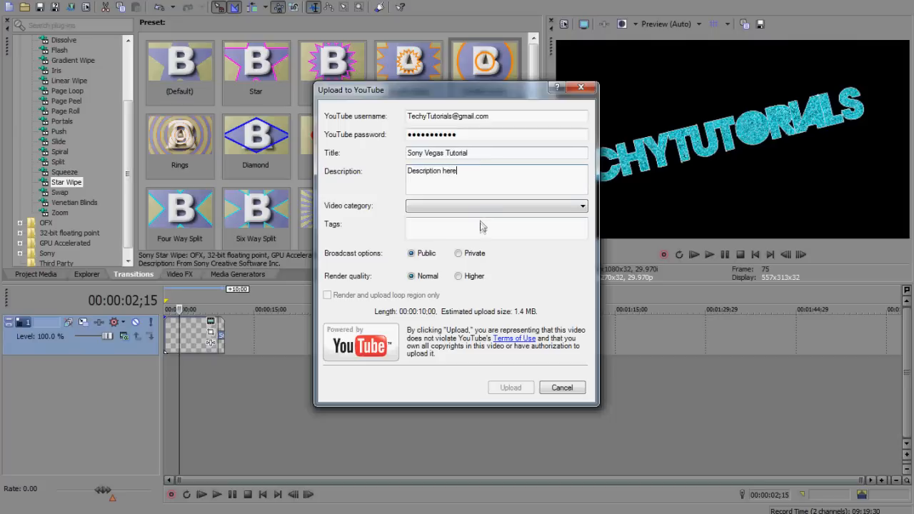
type("techytutorials")
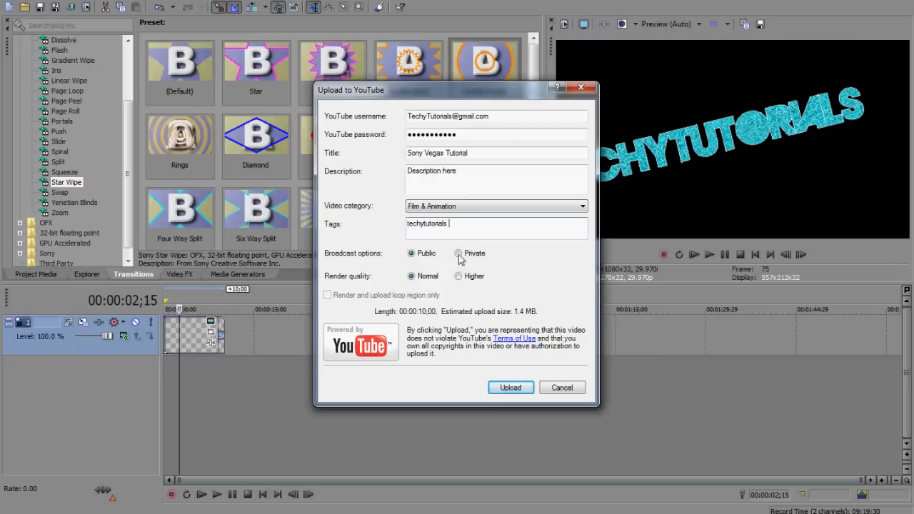
- Toggle Private then back to Public, and set render quality to Higher (15.2 MB estimate)
left_click(457, 254)
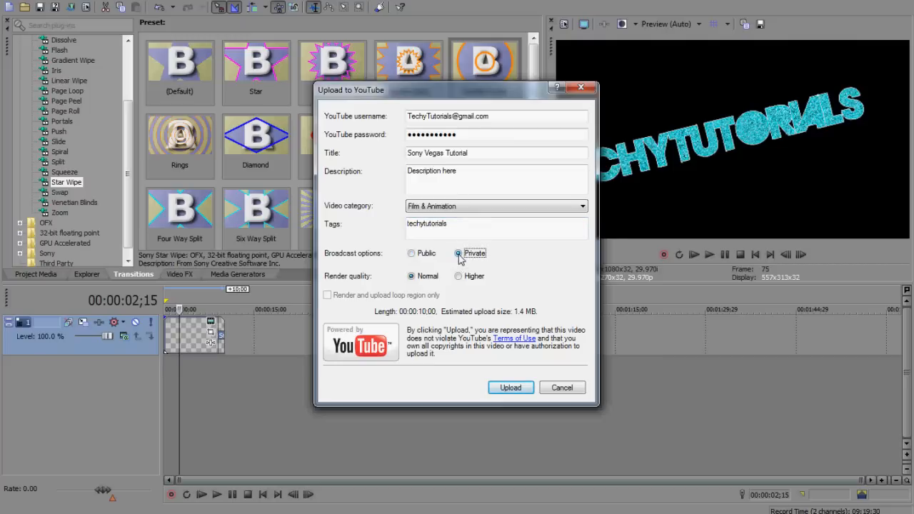
left_click(412, 253)
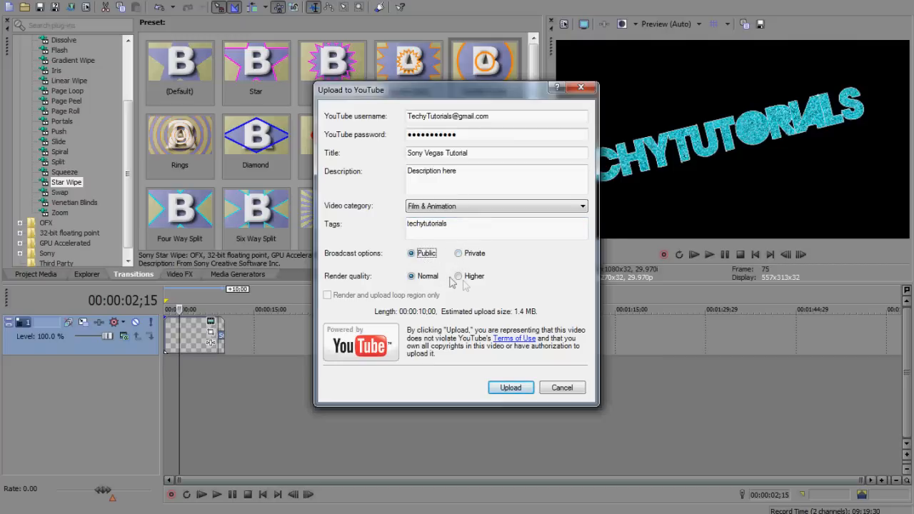
left_click(457, 277)
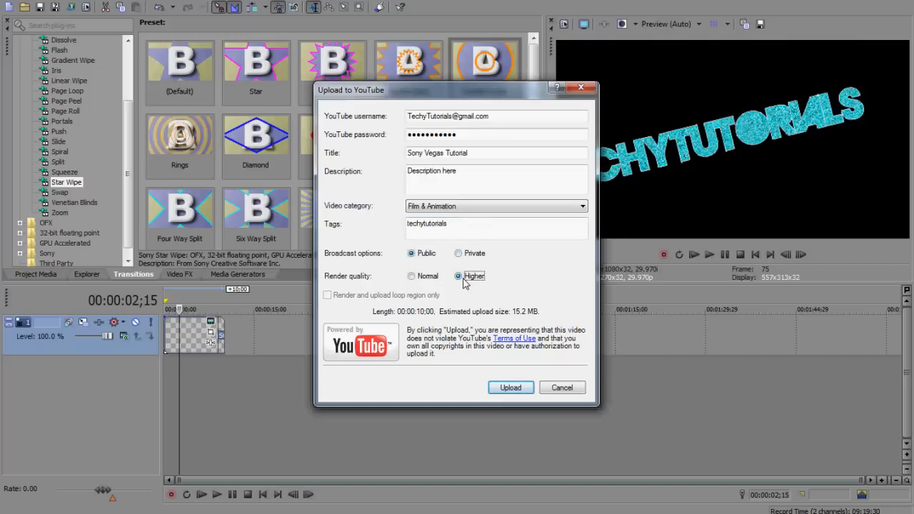
mouse_move(450, 282)
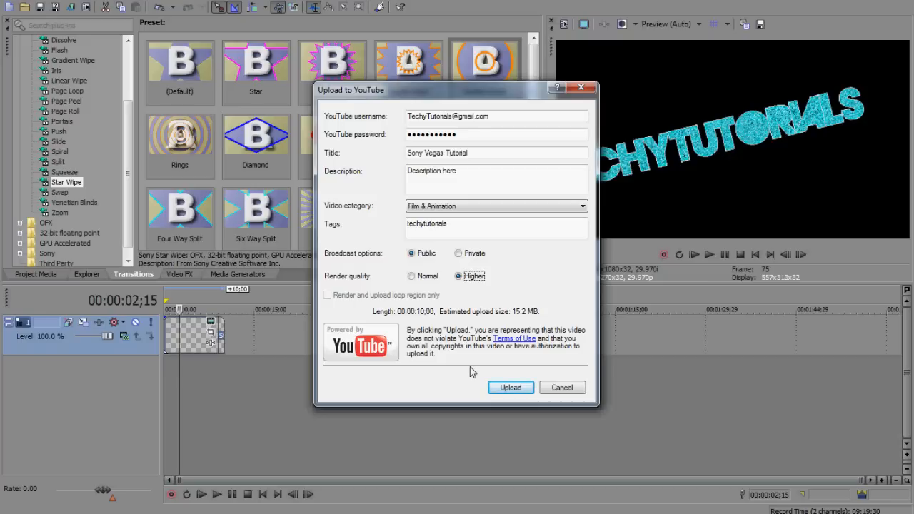
mouse_move(562, 387)
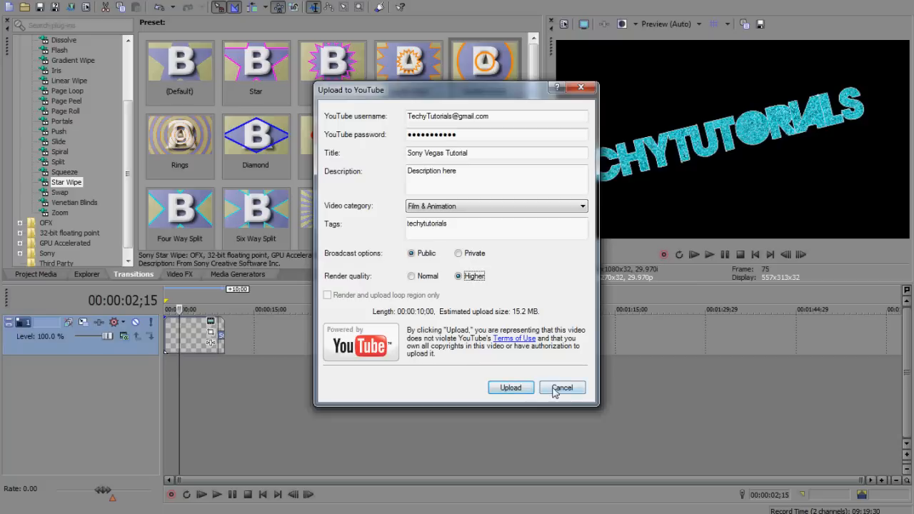
- Cancel the Upload to YouTube dialog without uploading, returning to the timeline
left_click(563, 387)
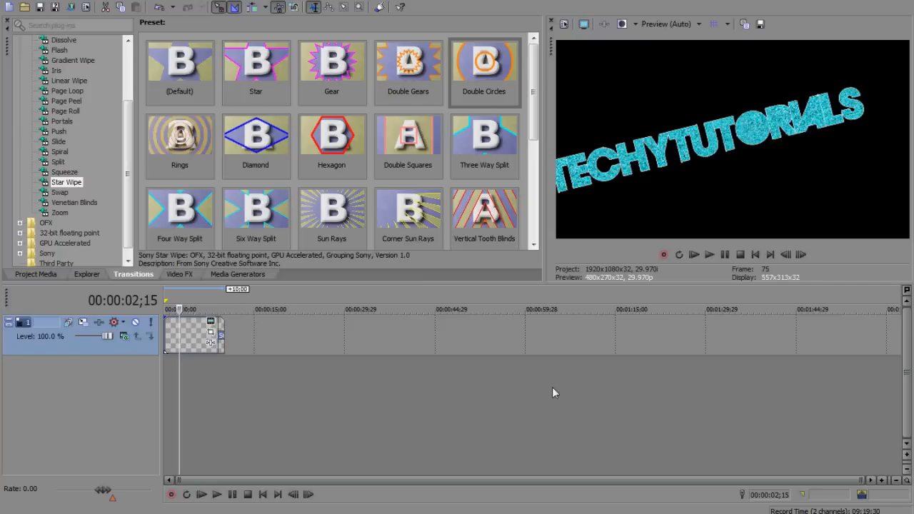
mouse_move(531, 431)
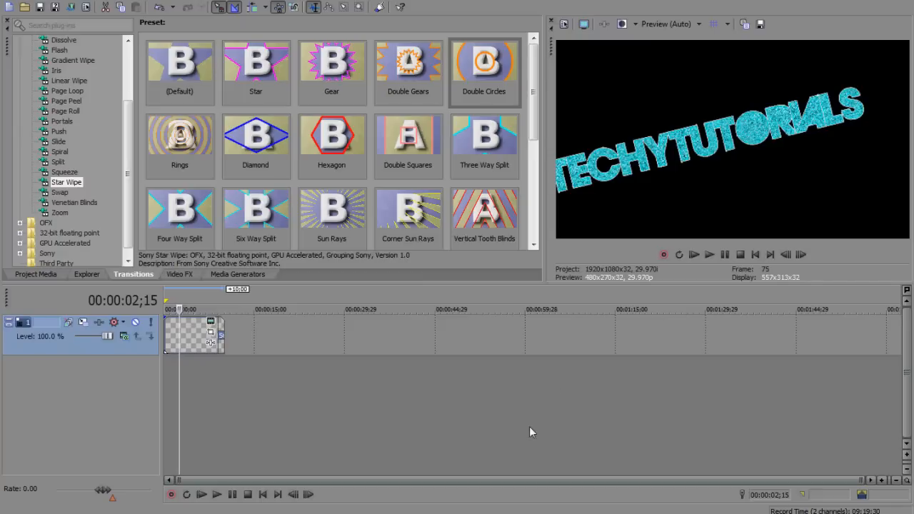